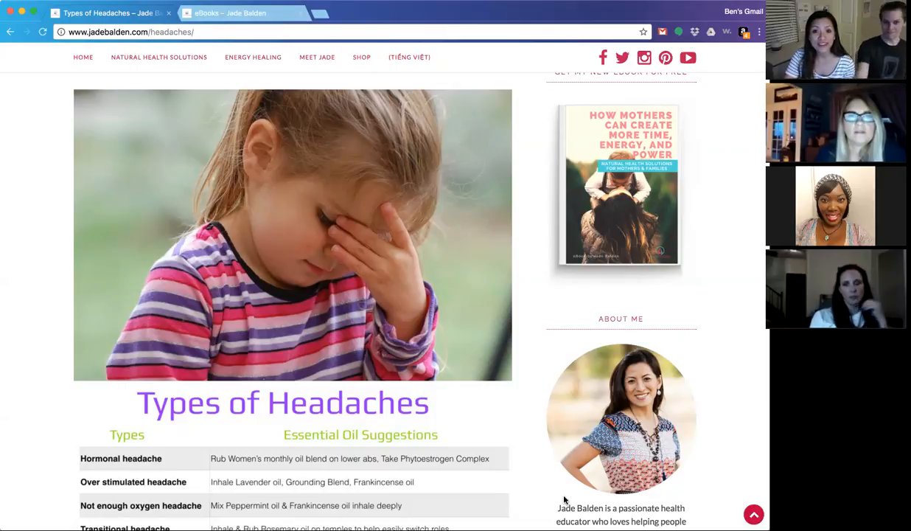
scroll("down", 3)
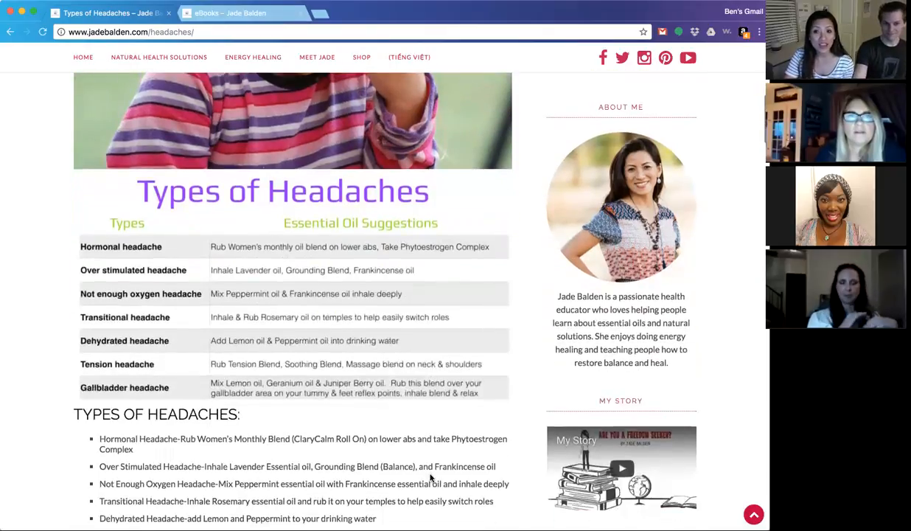
scroll("down", 3)
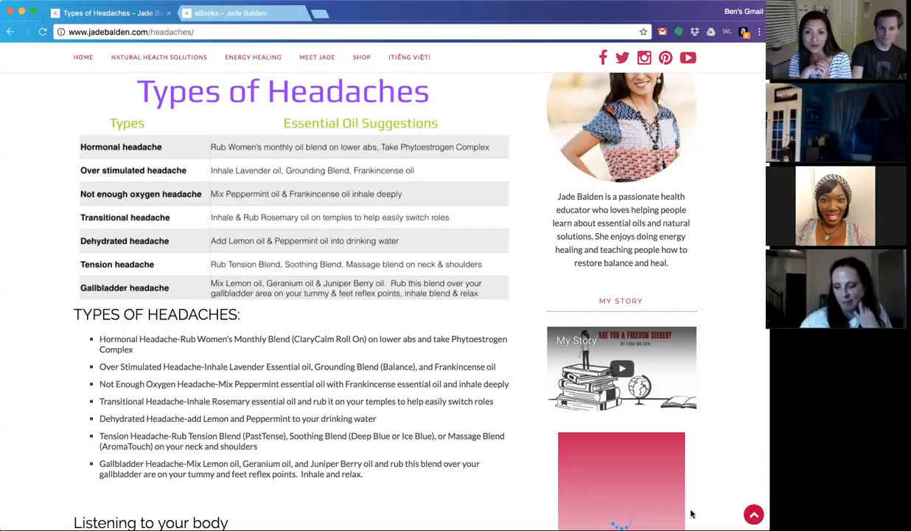
scroll("down", 3)
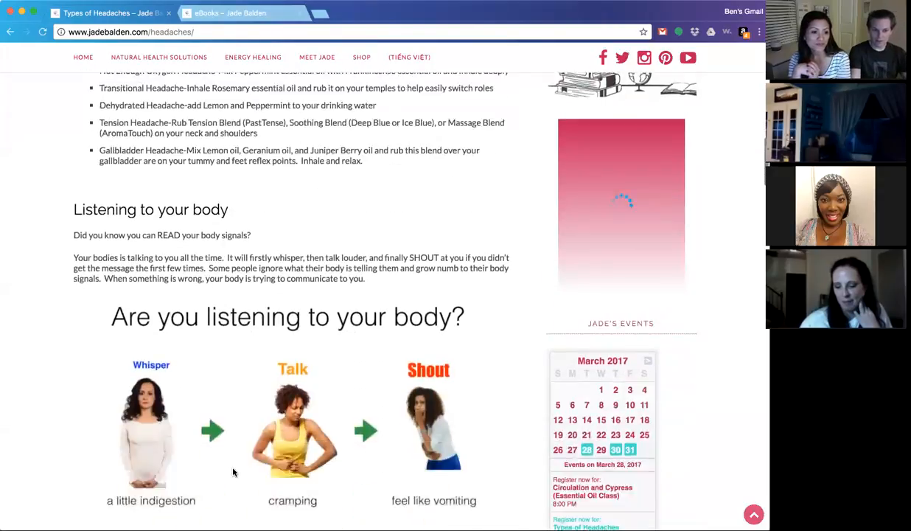
scroll("down", 3)
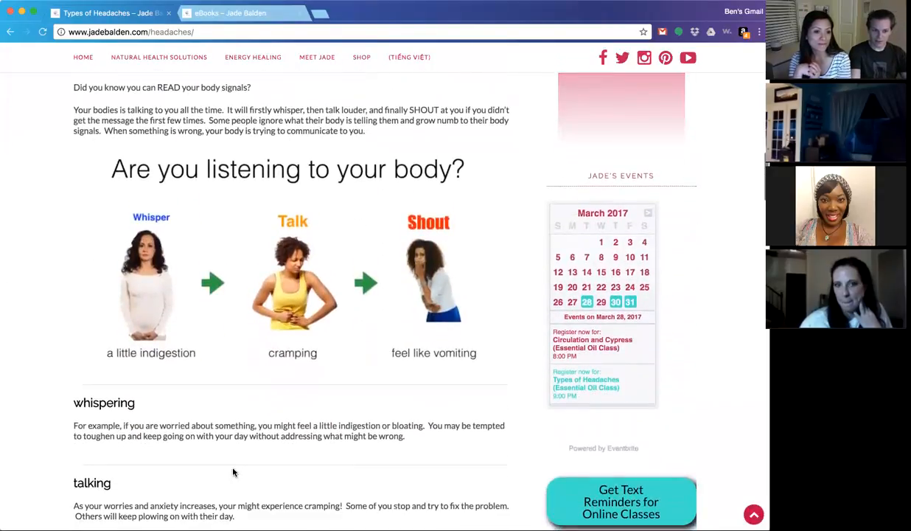
scroll("down", 3)
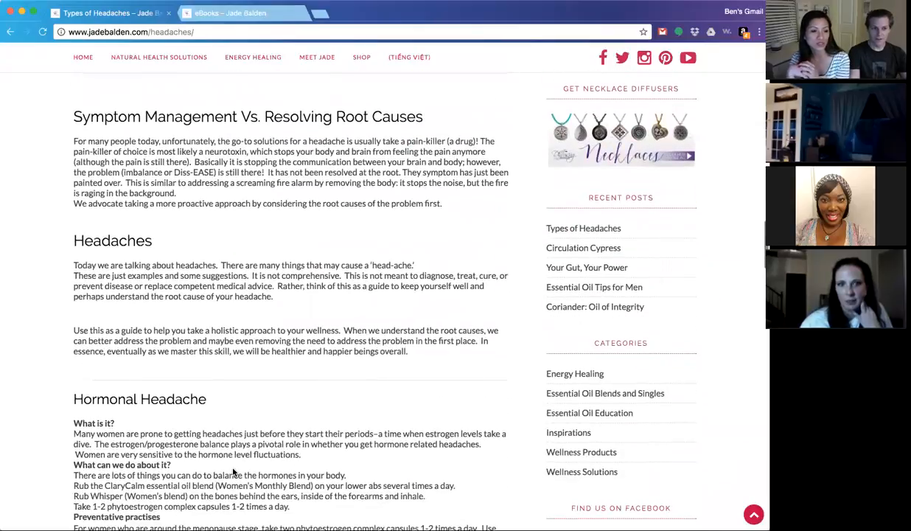
scroll("down", 3)
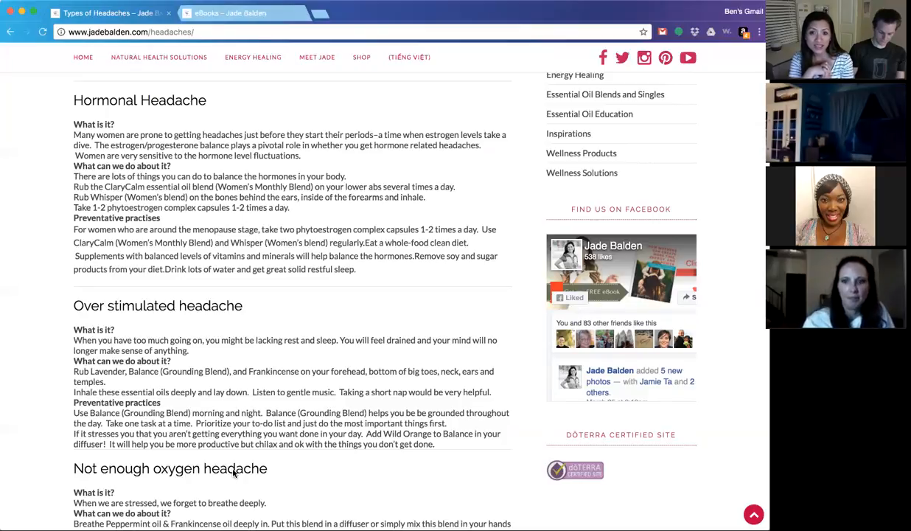
scroll("down", 3)
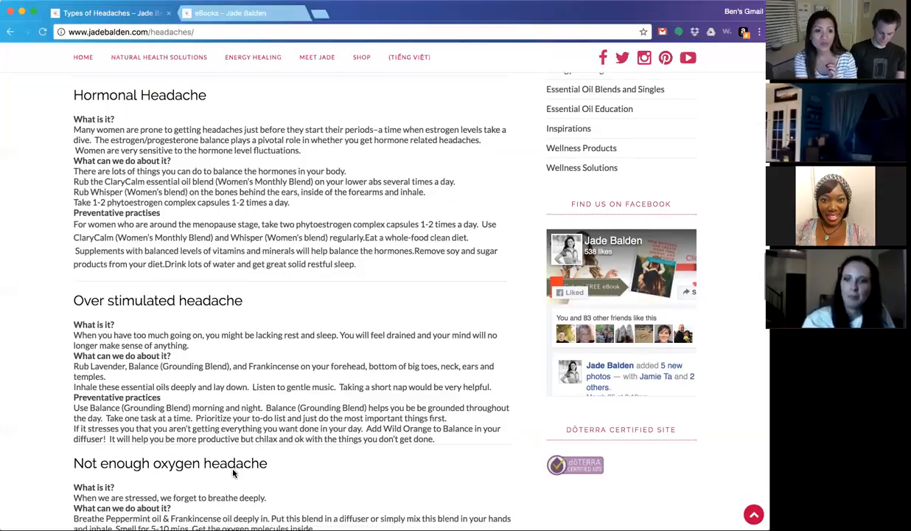
scroll("down", 3)
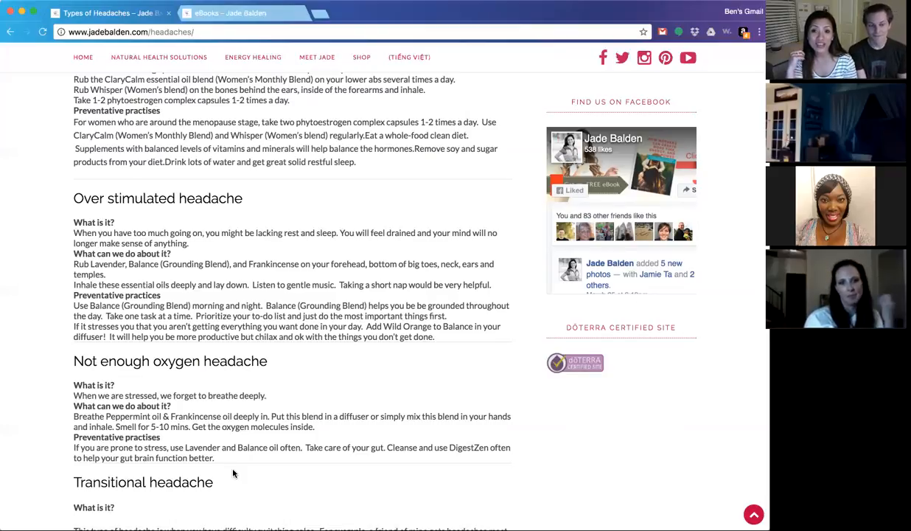
scroll("down", 3)
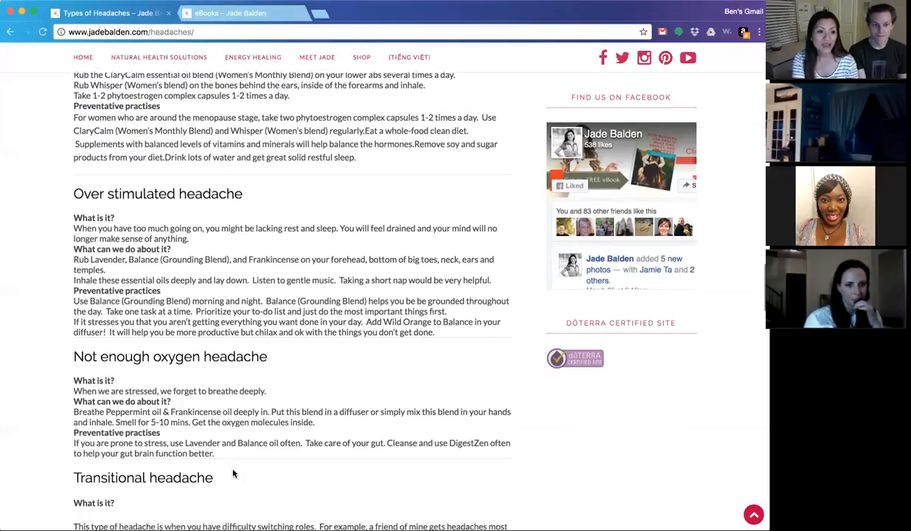
scroll("down", 3)
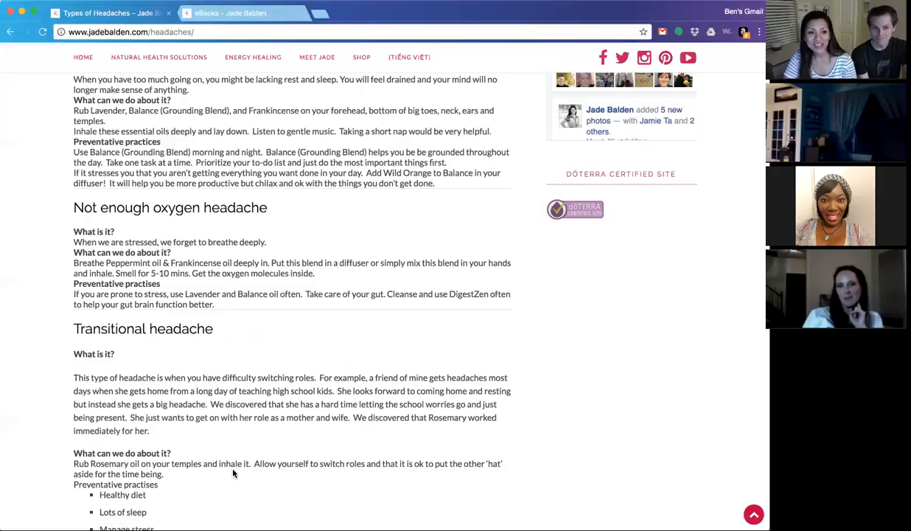
scroll("down", 3)
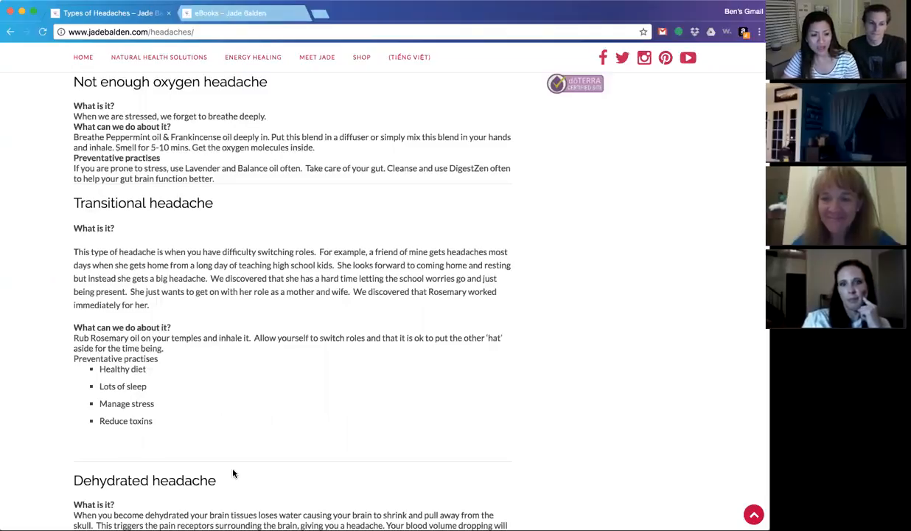
scroll("down", 3)
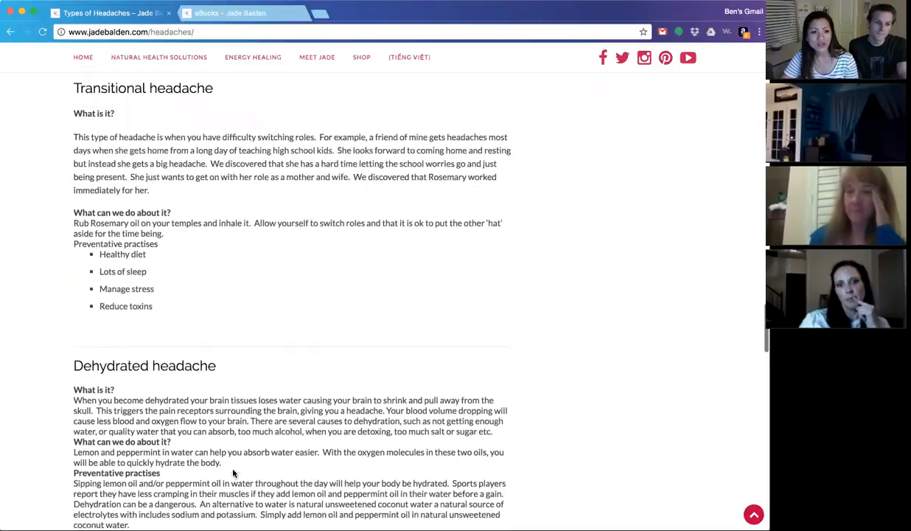
scroll("down", 3)
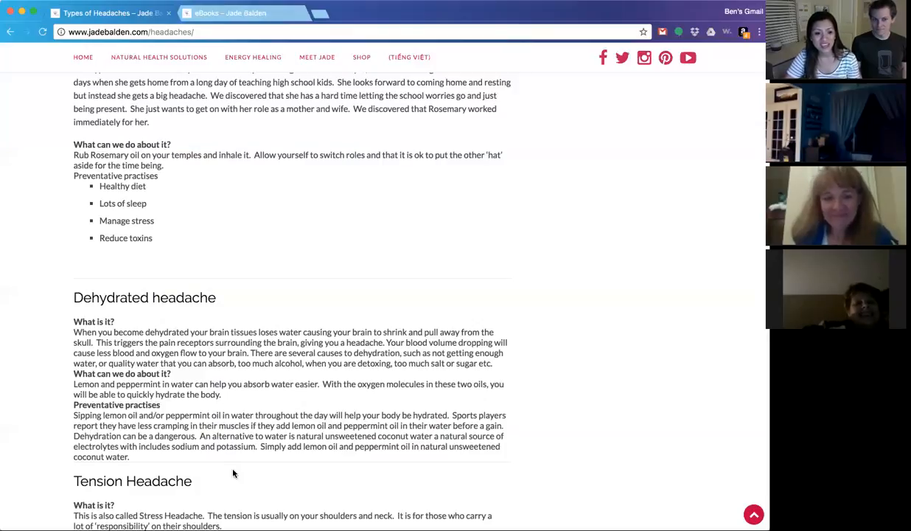
scroll("down", 3)
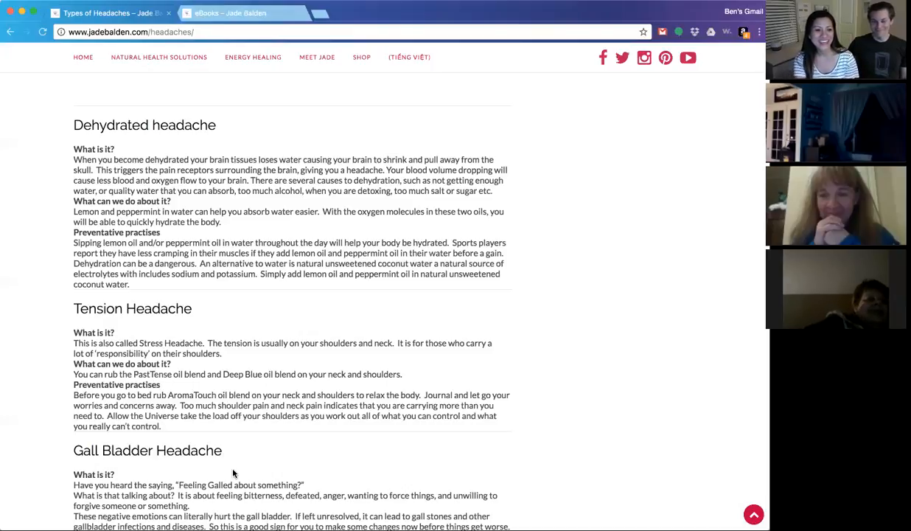
scroll("down", 3)
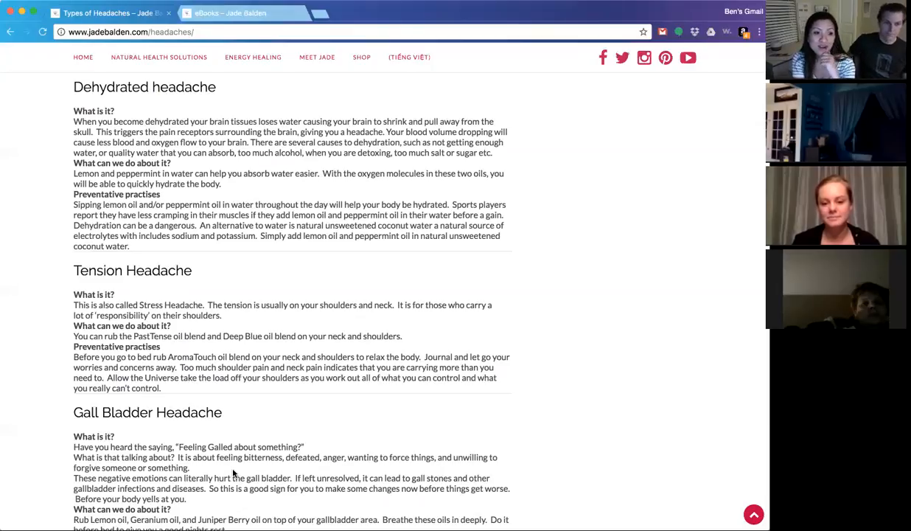
scroll("down", 3)
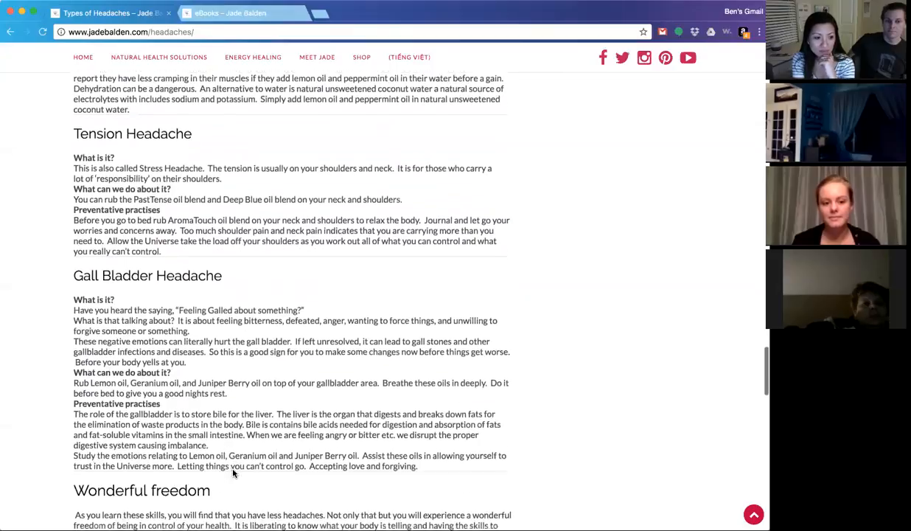
scroll("down", 3)
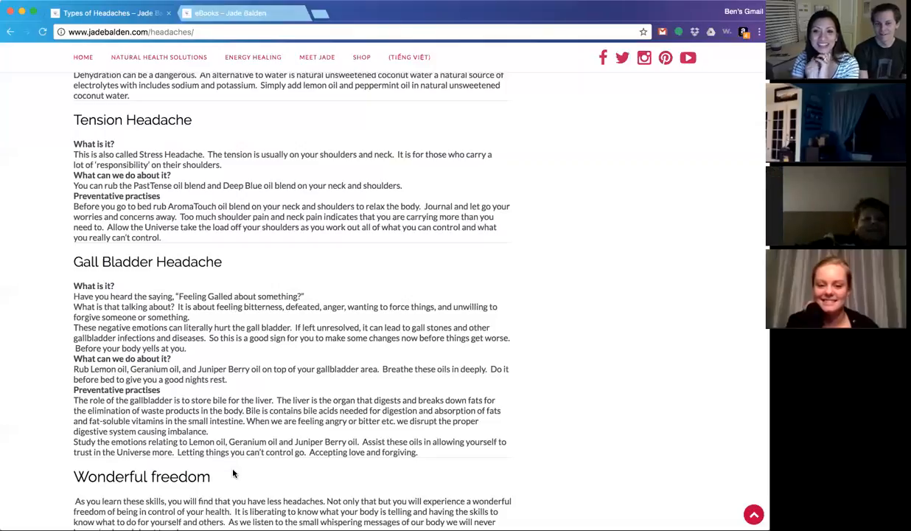
scroll("down", 3)
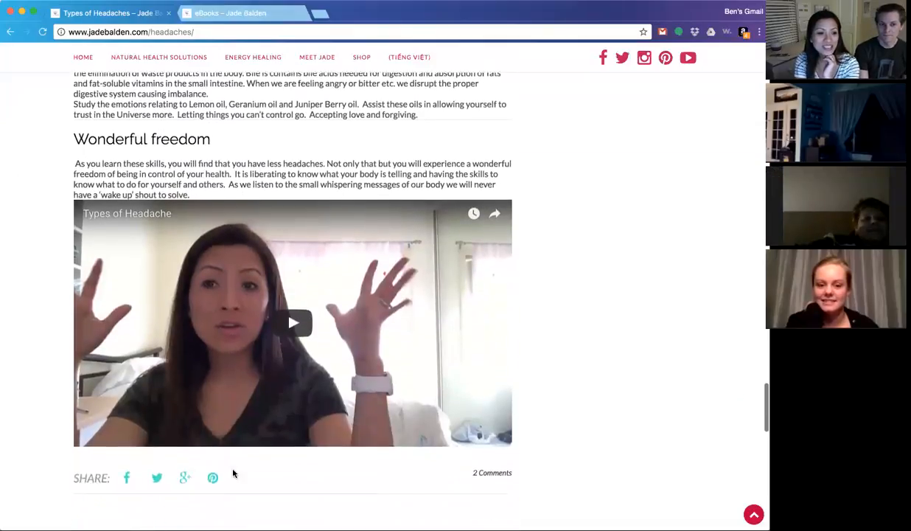
scroll("up", 3)
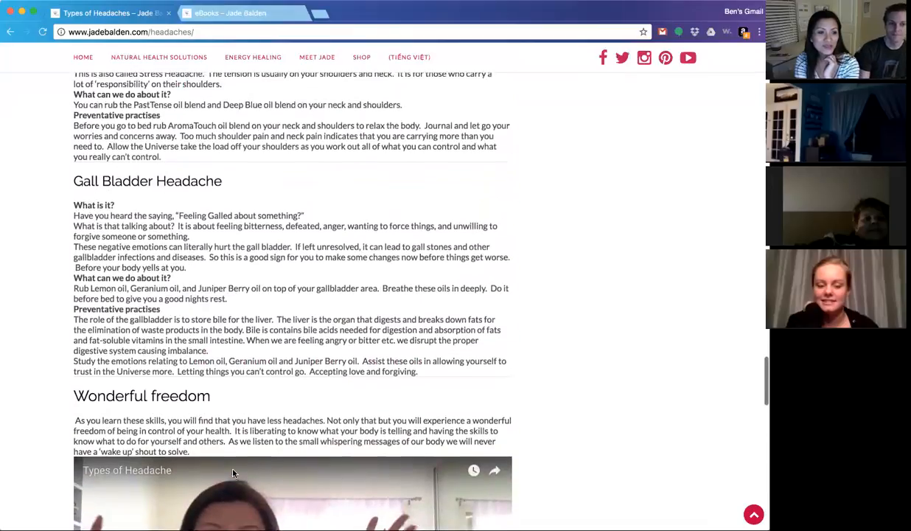
scroll("up", 3)
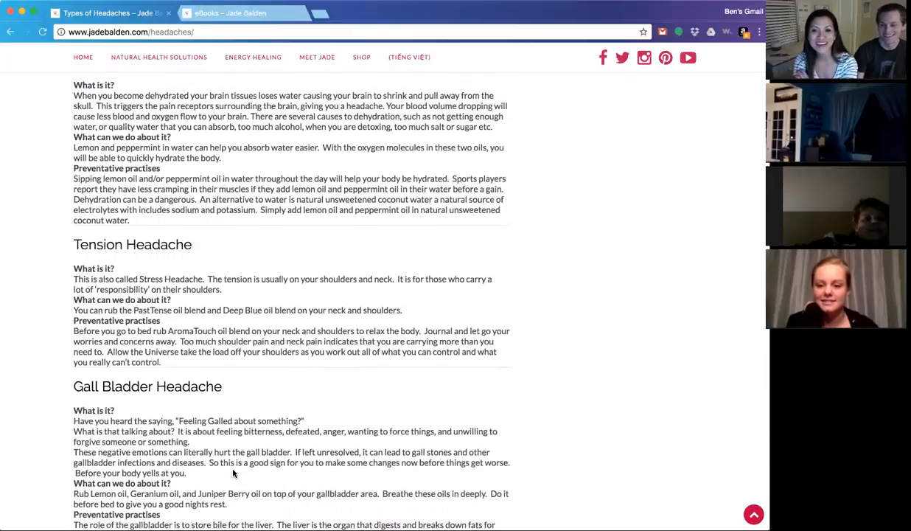